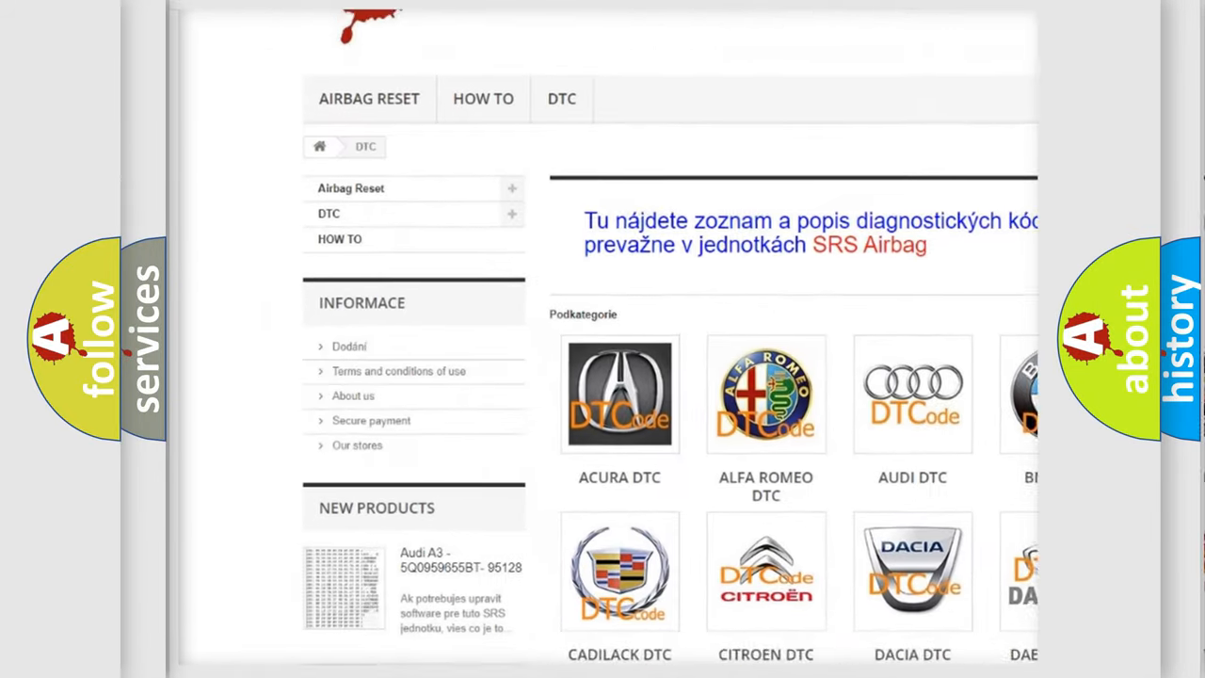
scroll("down", 3)
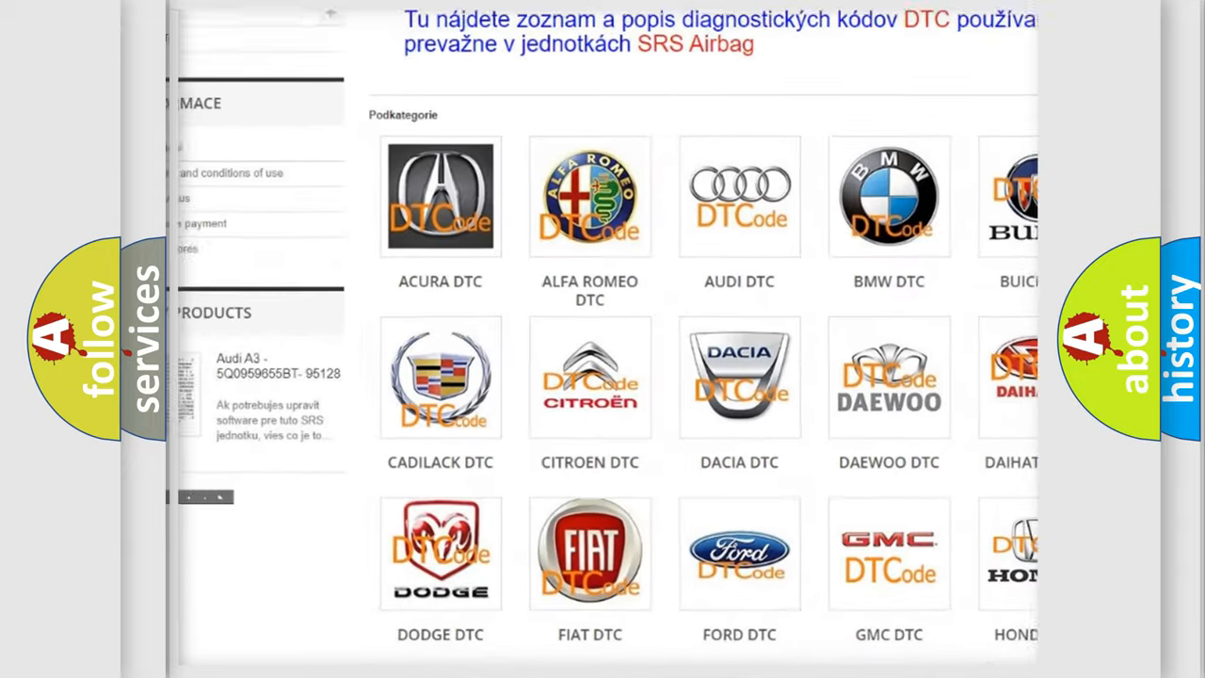
scroll("down", 3)
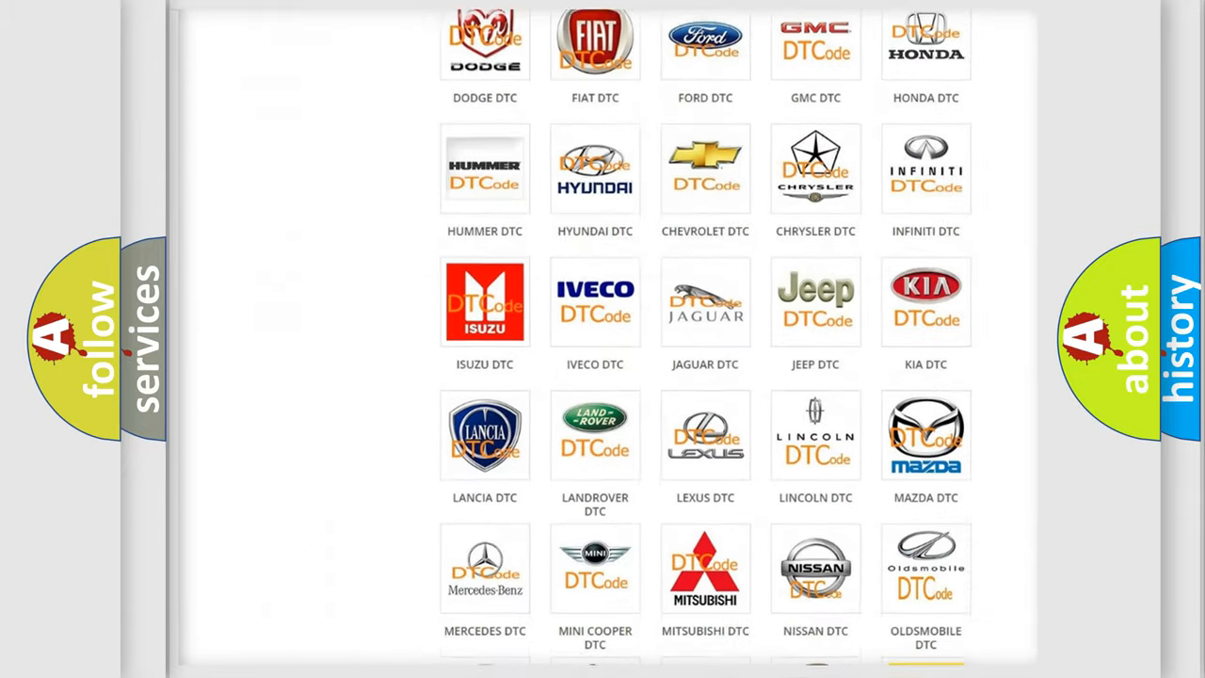
scroll("down", 3)
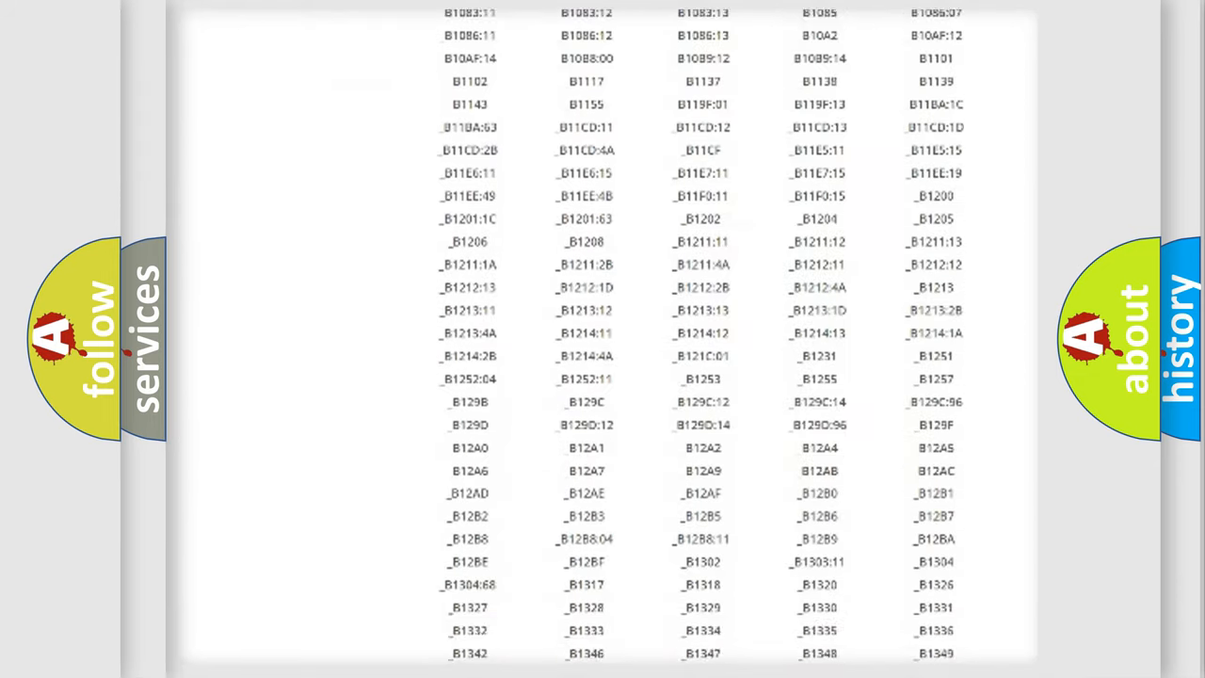
scroll("down", 3)
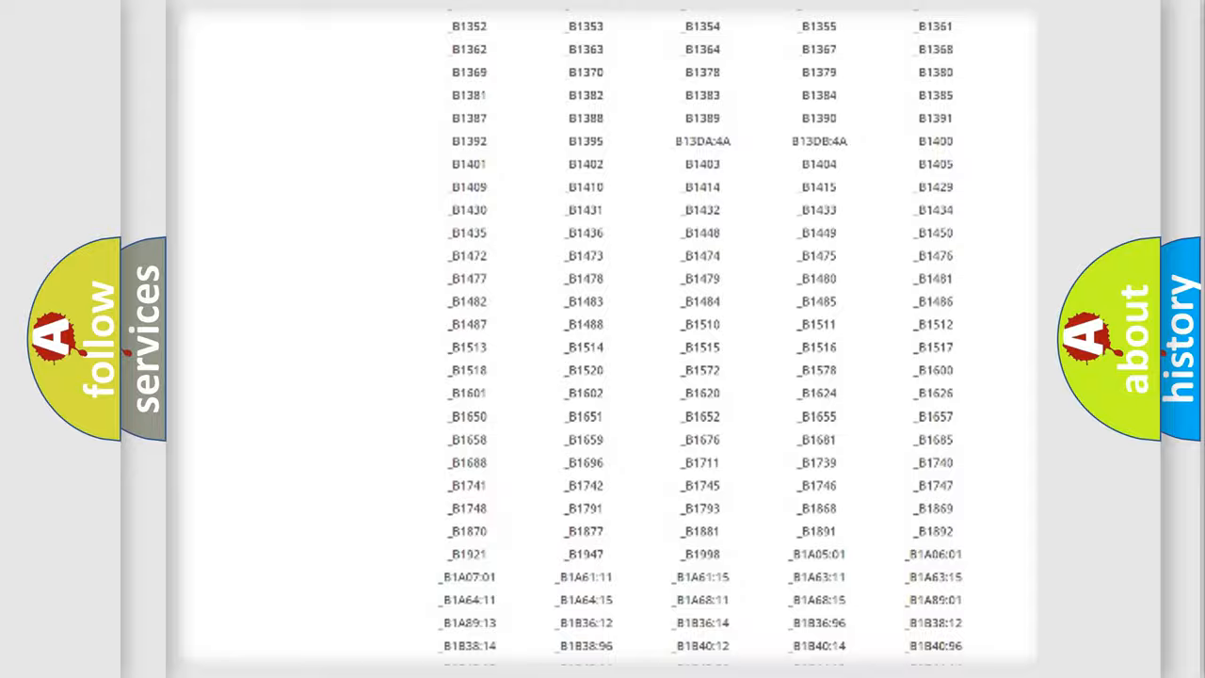